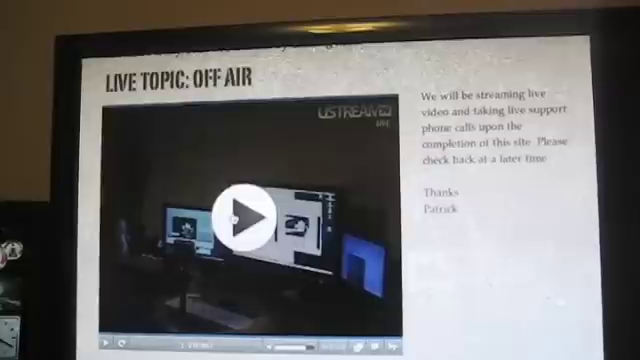
Select the Ustream HTML Snippet on the live video page to edit its embed code.
{"action": "left_click", "coordinate": [244, 220]}
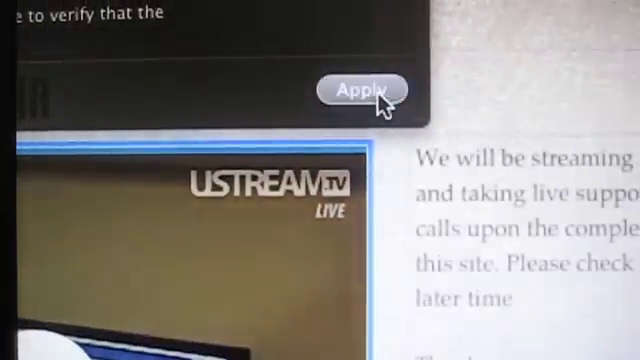
Apply the autoplay Ustream embed code, then dismiss both publishing notices.
{"action": "left_click", "coordinate": [360, 90]}
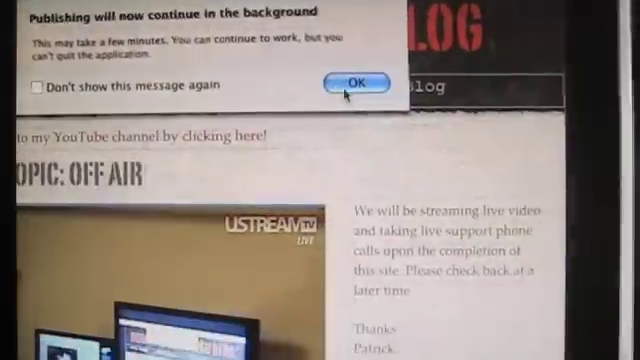
{"action": "left_click", "coordinate": [356, 82]}
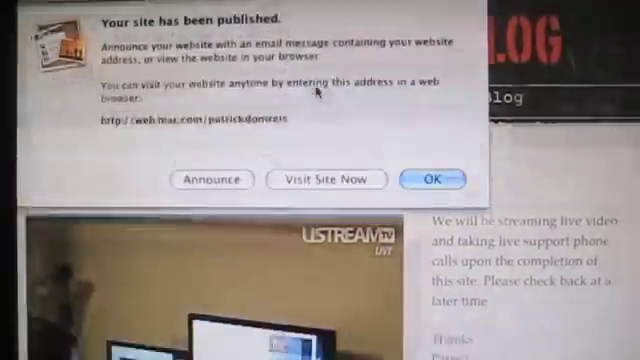
{"action": "left_click", "coordinate": [431, 179]}
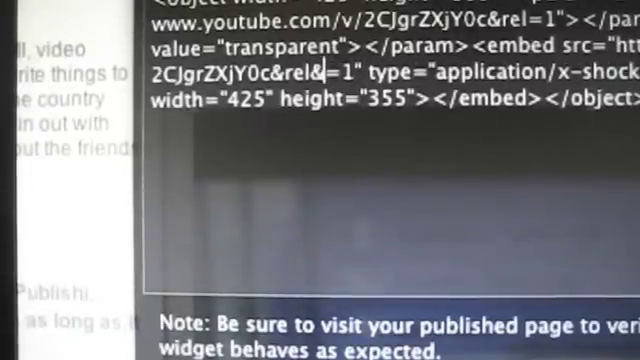
Scroll down through the YouTube snippet's embed code to add autoplay.
{"action": "scroll", "scroll_direction": "down", "scroll_amount": 3}
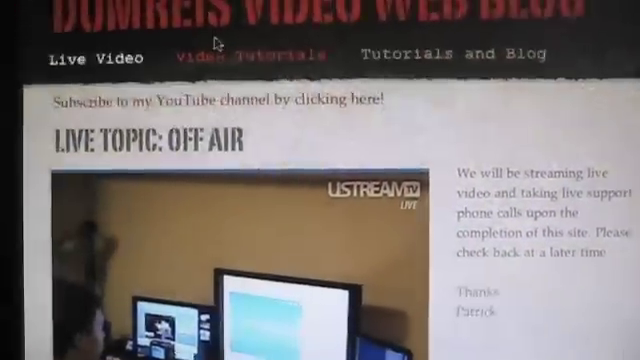
Go to the blog's Video Tutorials page from the navigation bar.
{"action": "left_click", "coordinate": [251, 55]}
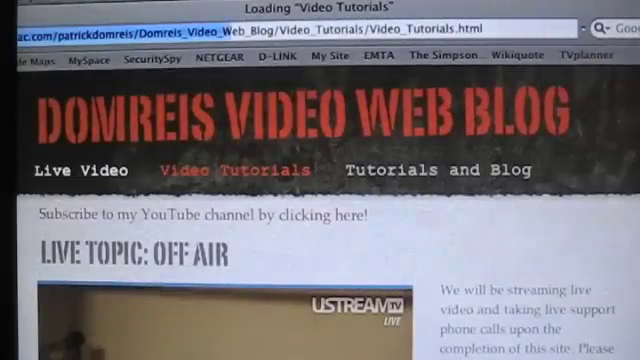